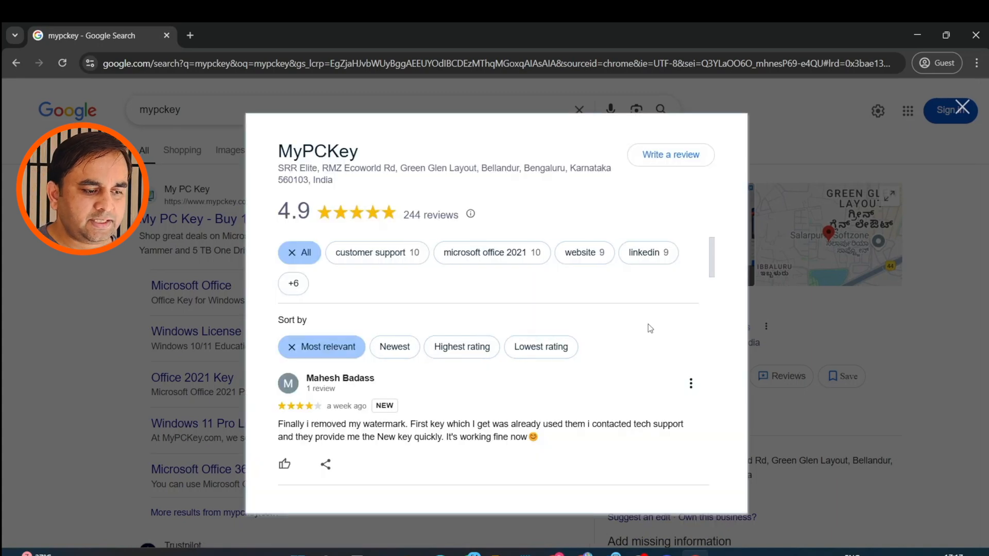
Return to the MyPCKey homepage and go into the Windows License category.
{"action": "scroll", "scroll_direction": "down", "scroll_amount": 3}
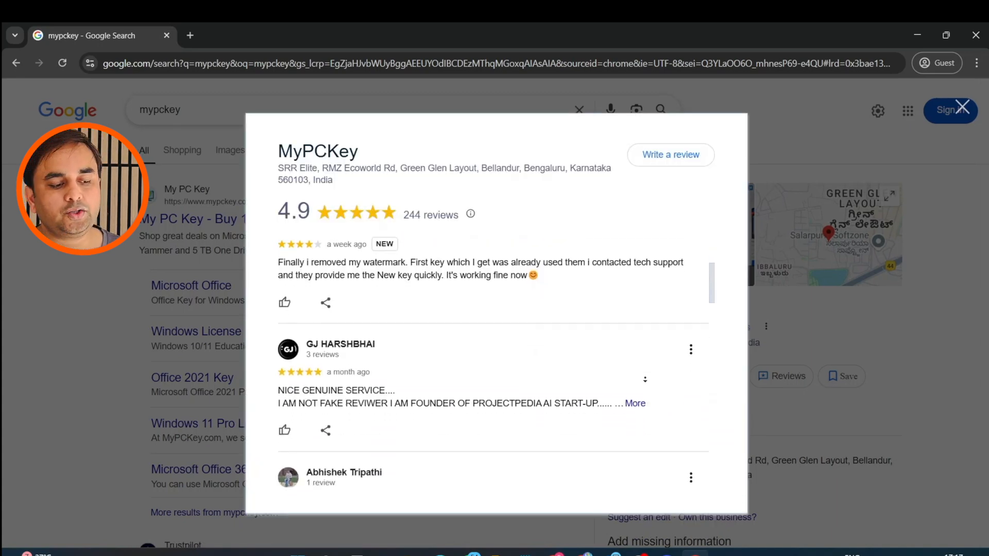
{"action": "scroll", "scroll_direction": "down", "scroll_amount": 3}
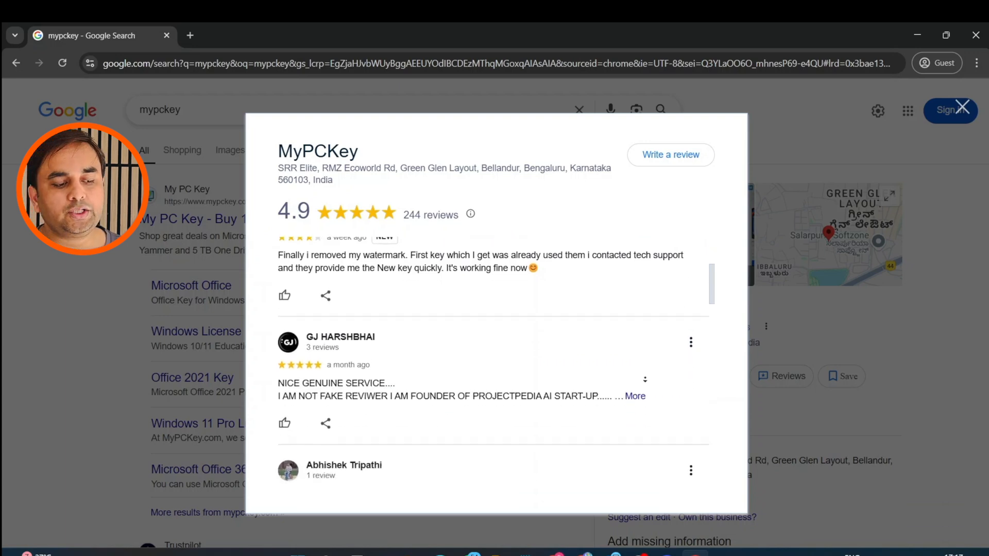
{"action": "scroll", "scroll_direction": "down", "scroll_amount": 3}
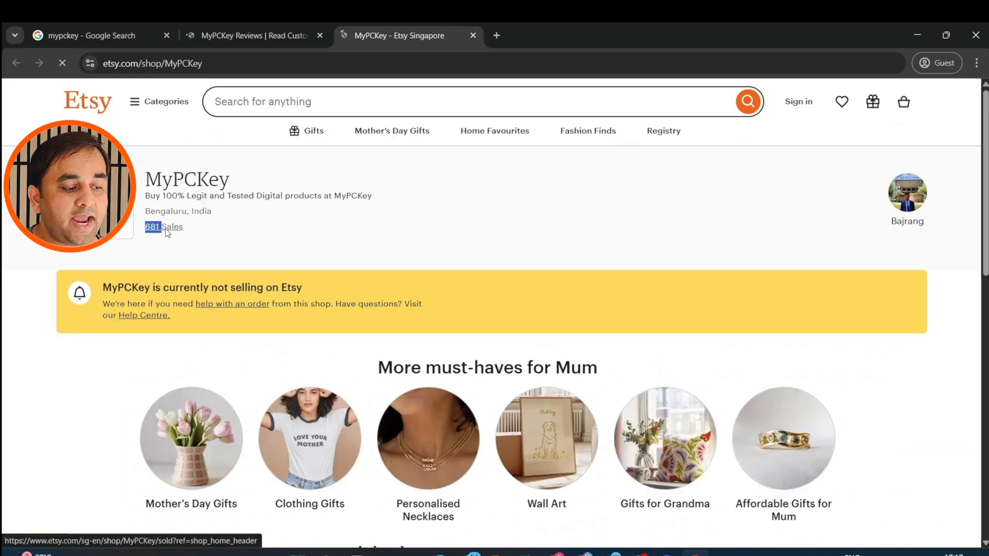
{"action": "left_click", "coordinate": [152, 226]}
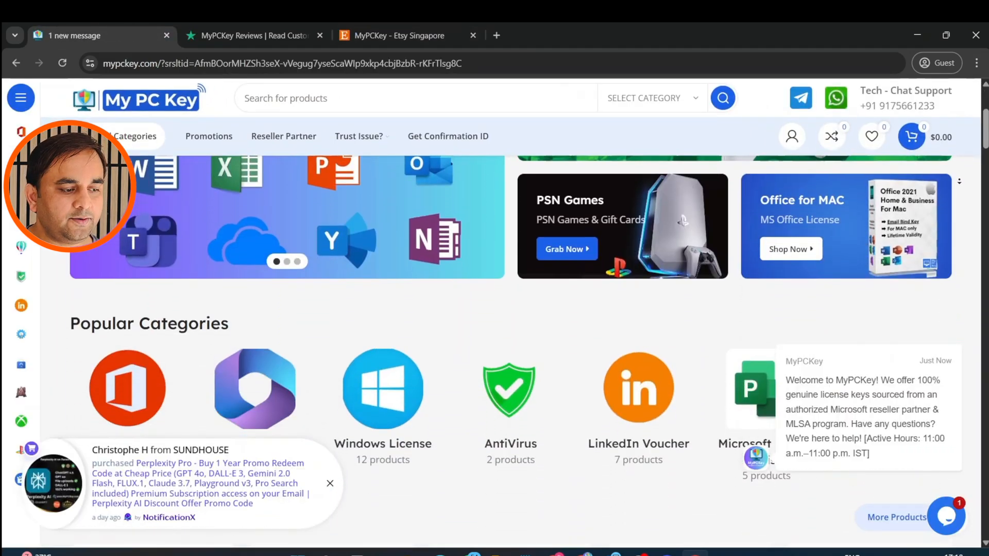
{"action": "scroll", "scroll_direction": "down", "scroll_amount": 3}
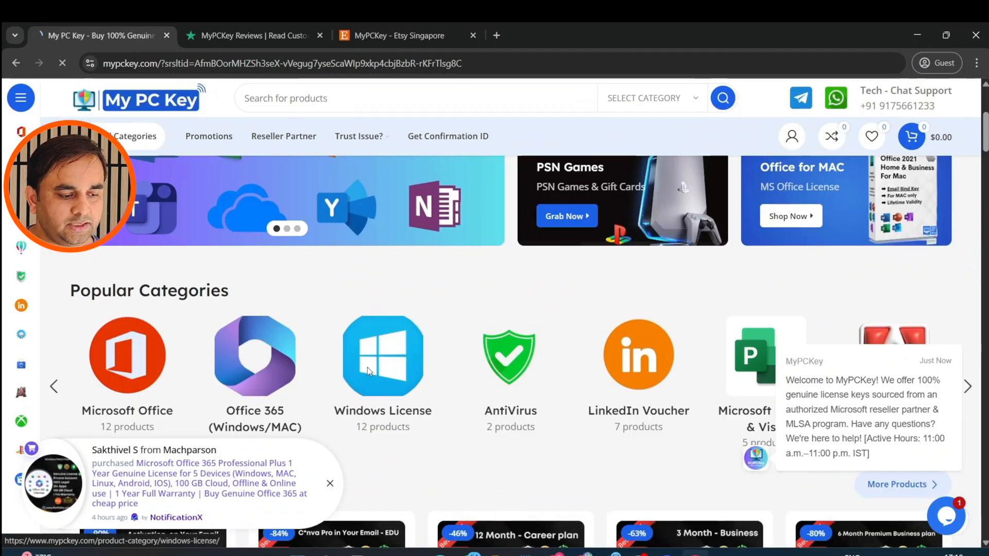
{"action": "left_click", "coordinate": [383, 355]}
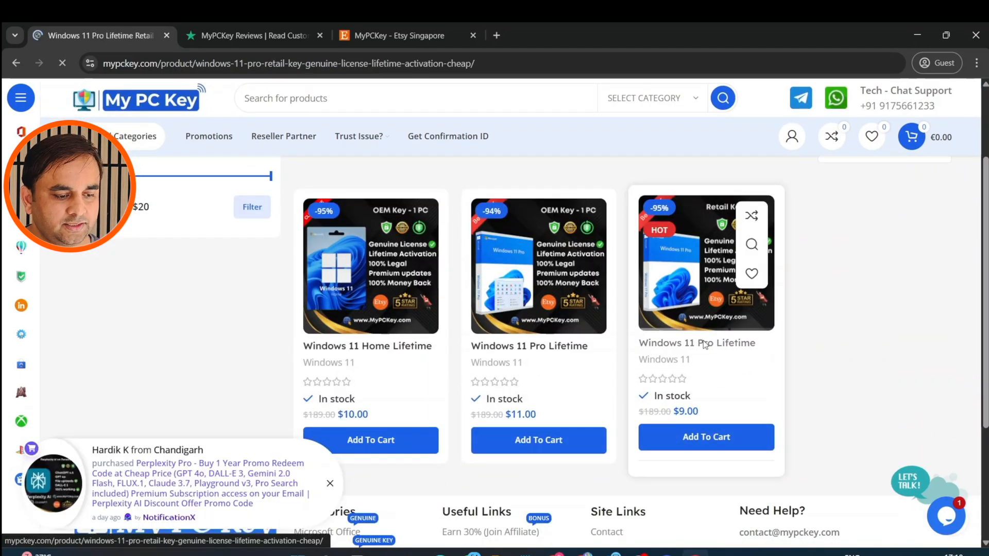
Add the Windows 11 Pro Lifetime Retail Key ($9) to the cart from its product page.
{"action": "left_click", "coordinate": [696, 341]}
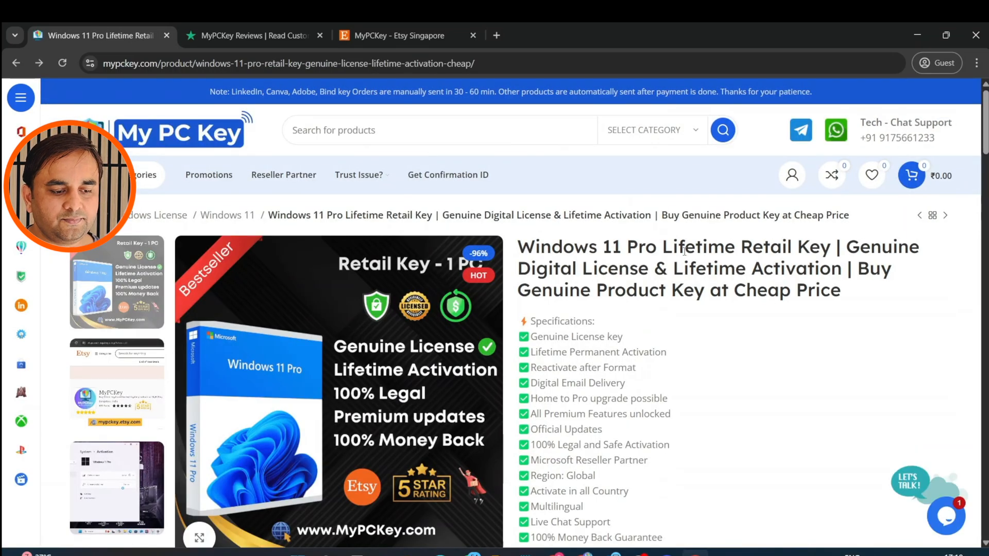
{"action": "double_click", "coordinate": [747, 246]}
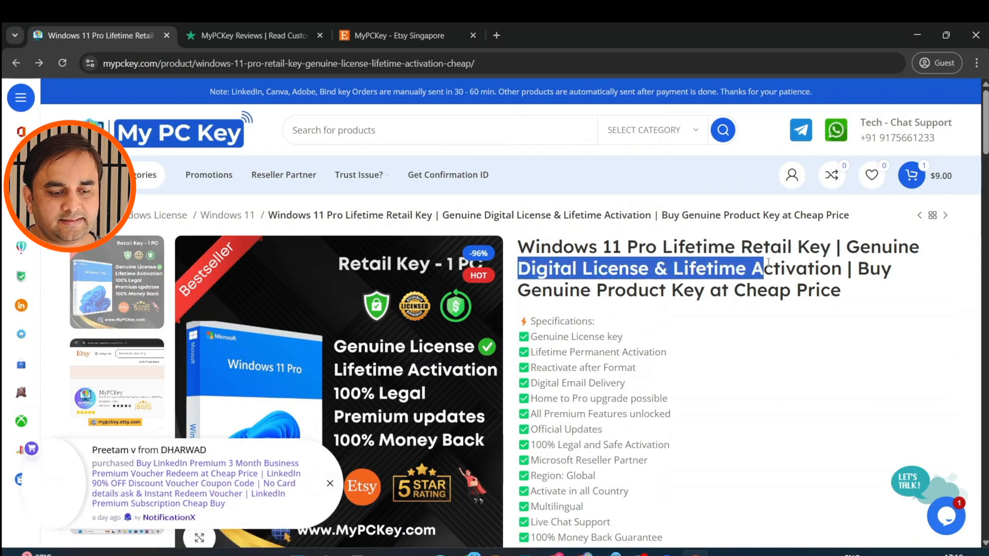
{"action": "scroll", "scroll_direction": "down", "scroll_amount": 3}
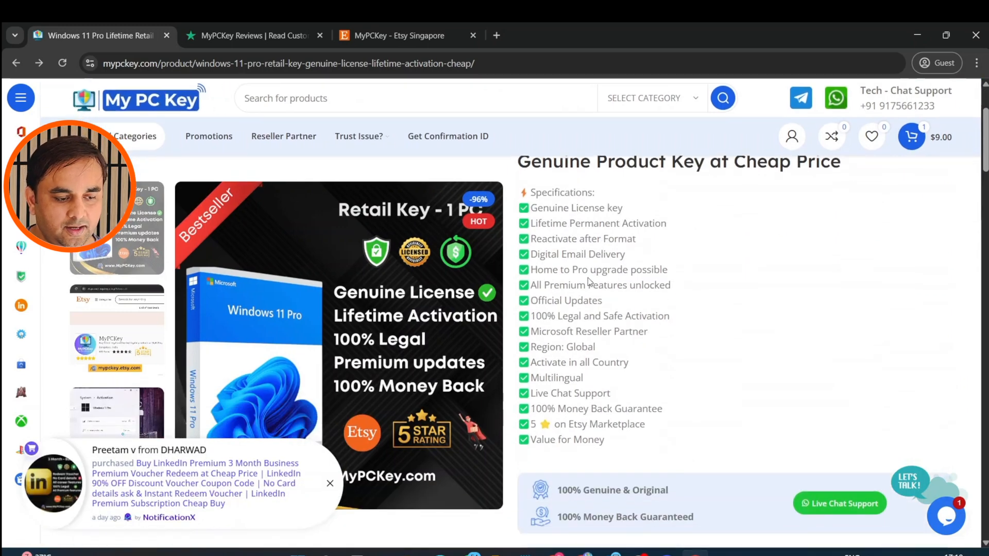
{"action": "double_click", "coordinate": [543, 255]}
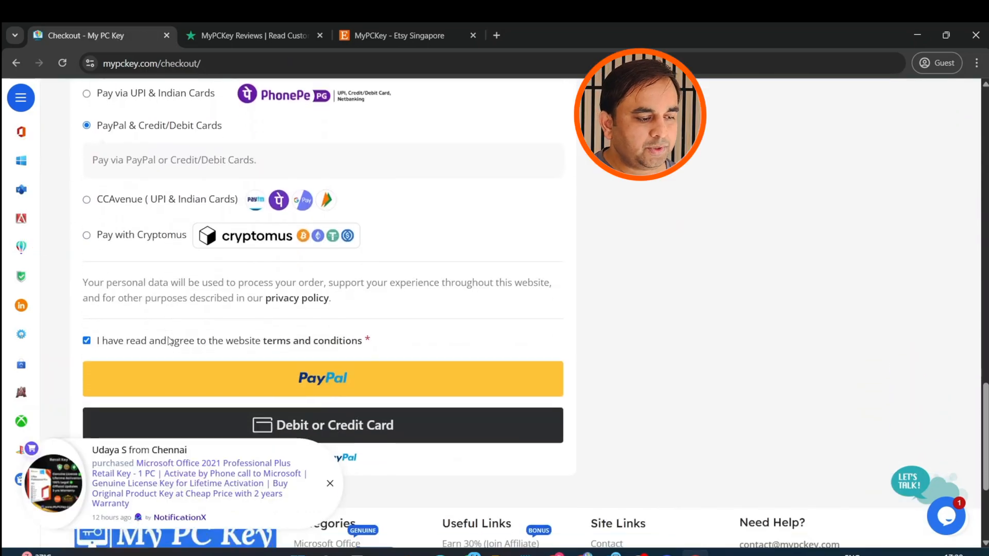
Choose Pay via UPI & Indian Cards, accept the terms and place the order.
{"action": "double_click", "coordinate": [136, 341]}
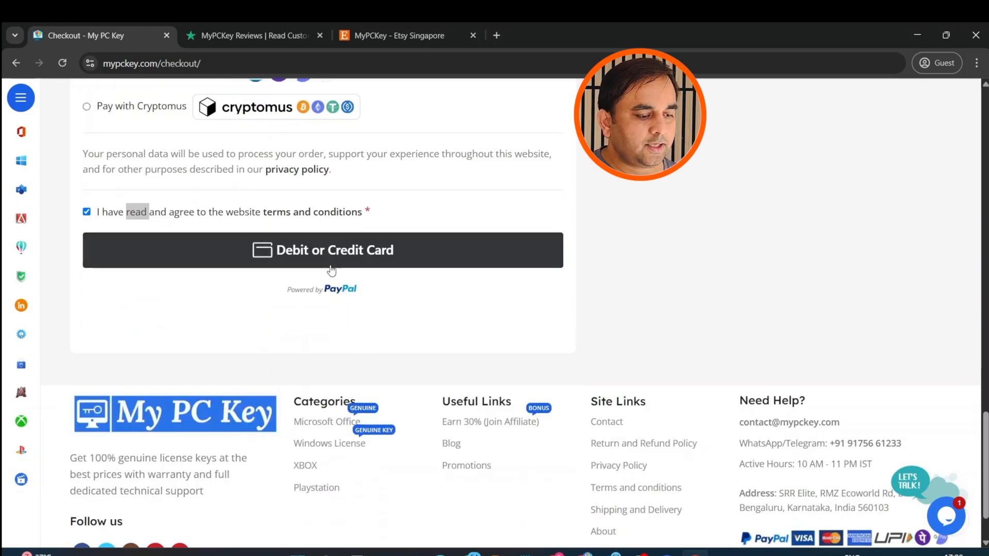
{"action": "left_click", "coordinate": [323, 249]}
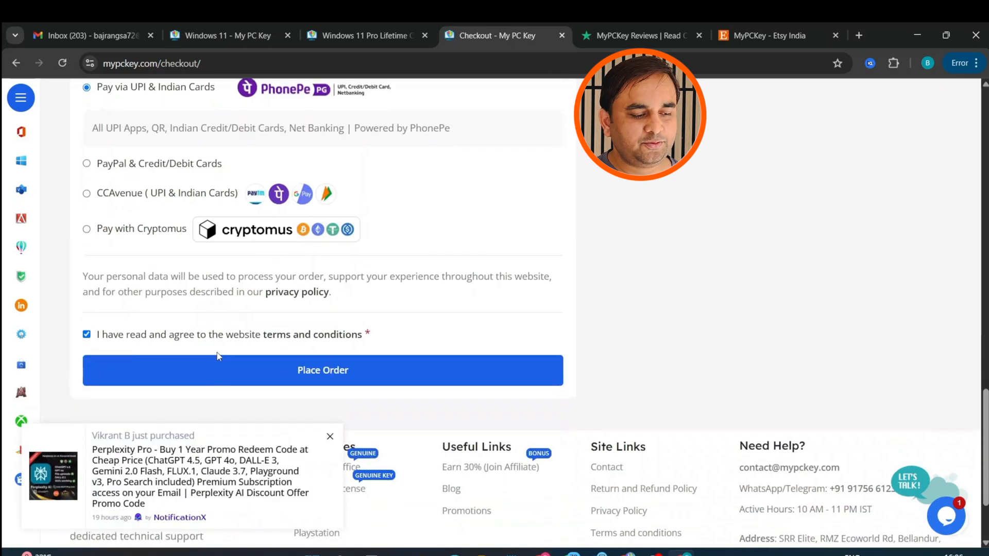
{"action": "left_click", "coordinate": [322, 370]}
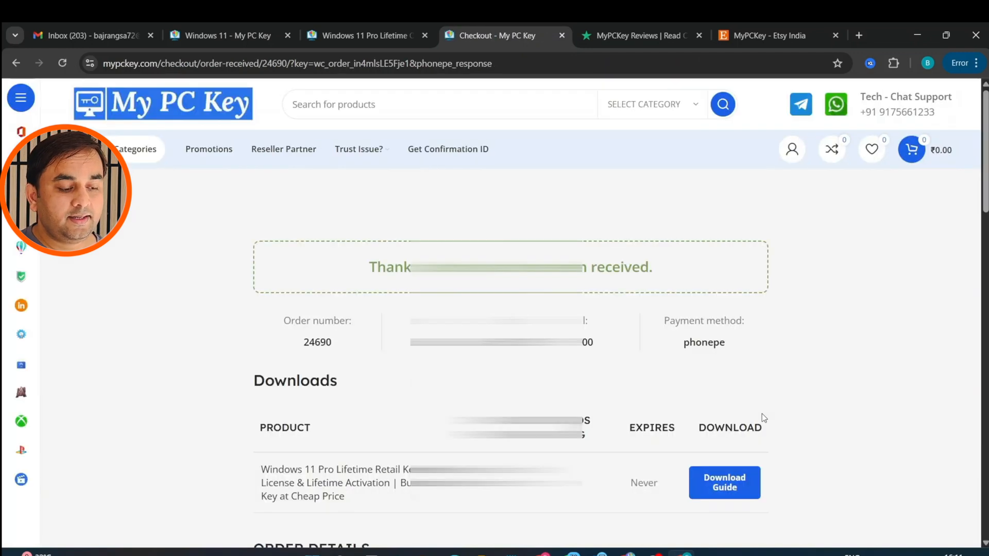
Select the purchased licence key on the order-received page, then switch to the Gmail inbox.
{"action": "scroll", "scroll_direction": "down", "scroll_amount": 3}
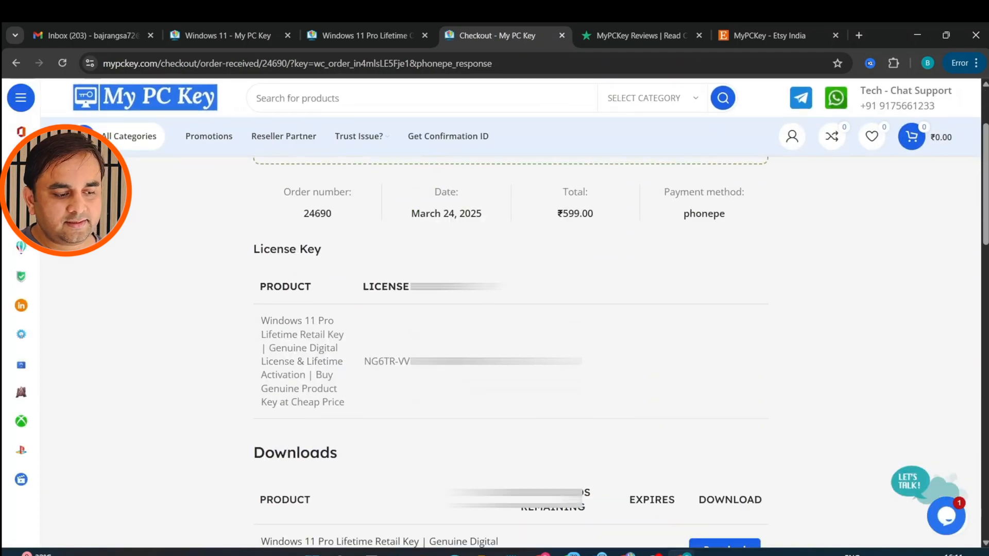
{"action": "left_click_drag", "start_coordinate": [378, 360], "coordinate": [580, 361]}
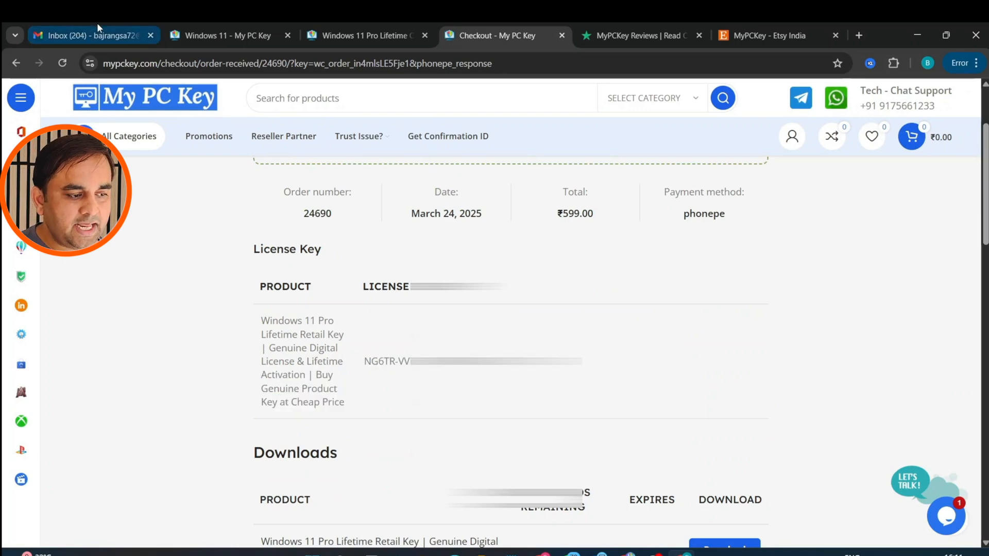
{"action": "left_click", "coordinate": [89, 35]}
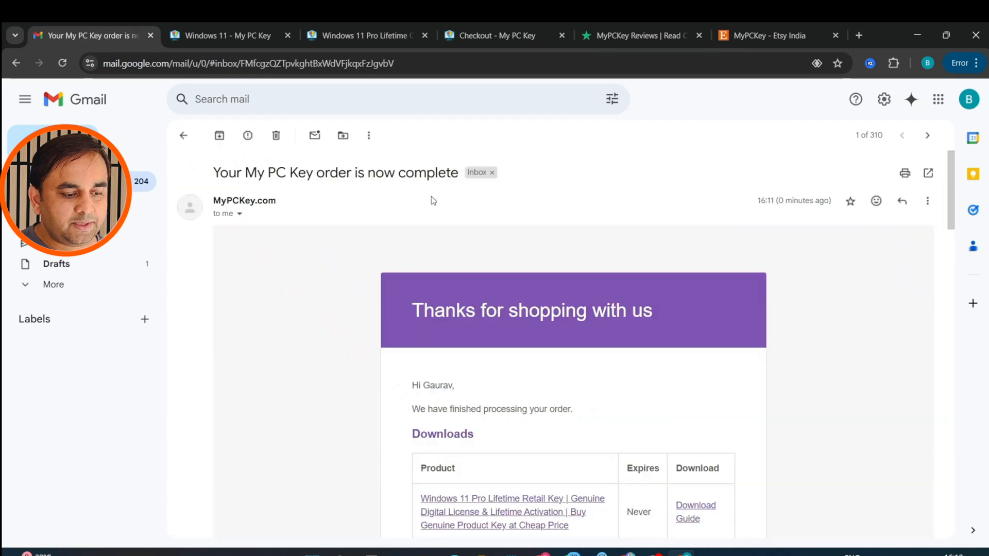
{"action": "scroll", "scroll_direction": "down", "scroll_amount": 3}
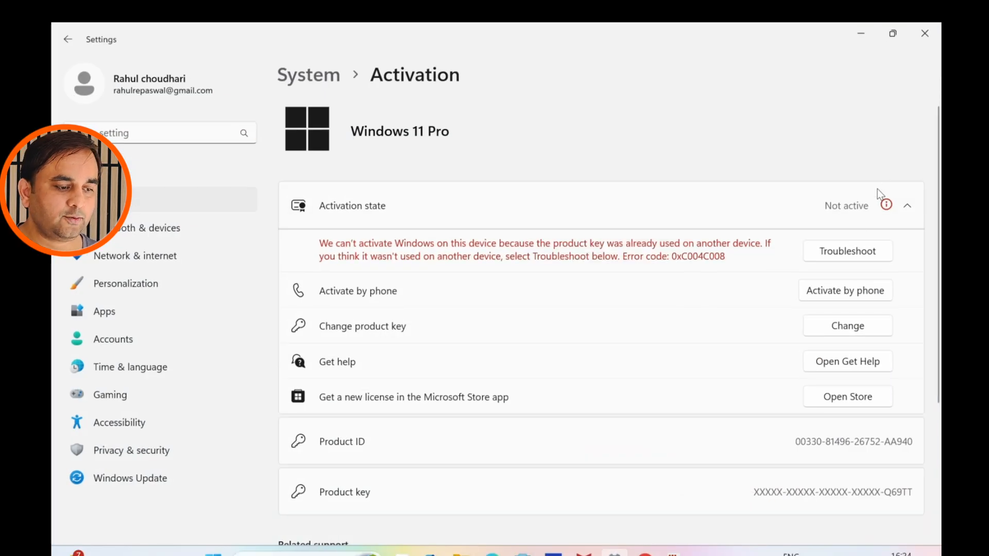
Enter the purchased product key via Change and activate Windows 11 Pro.
{"action": "left_click", "coordinate": [847, 325]}
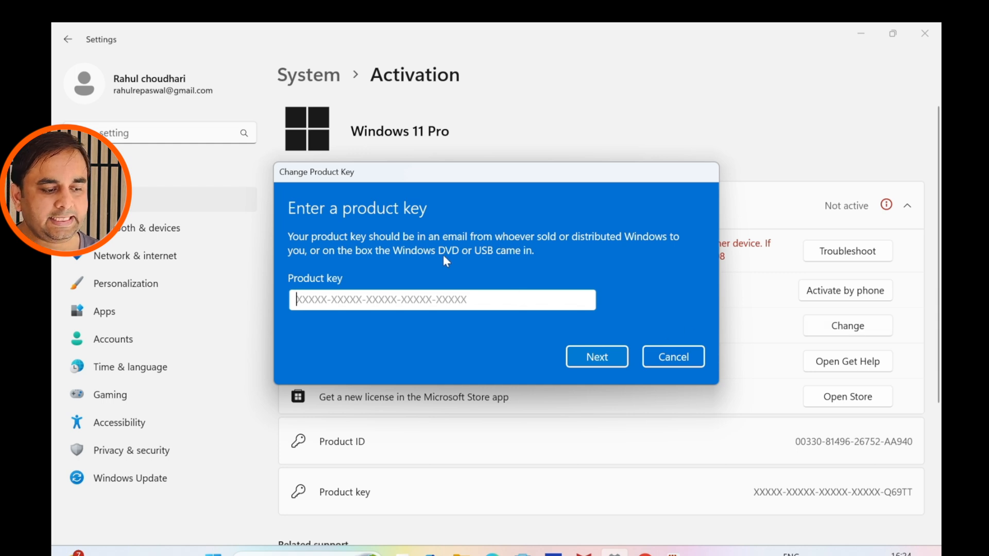
{"action": "type", "text": "N"}
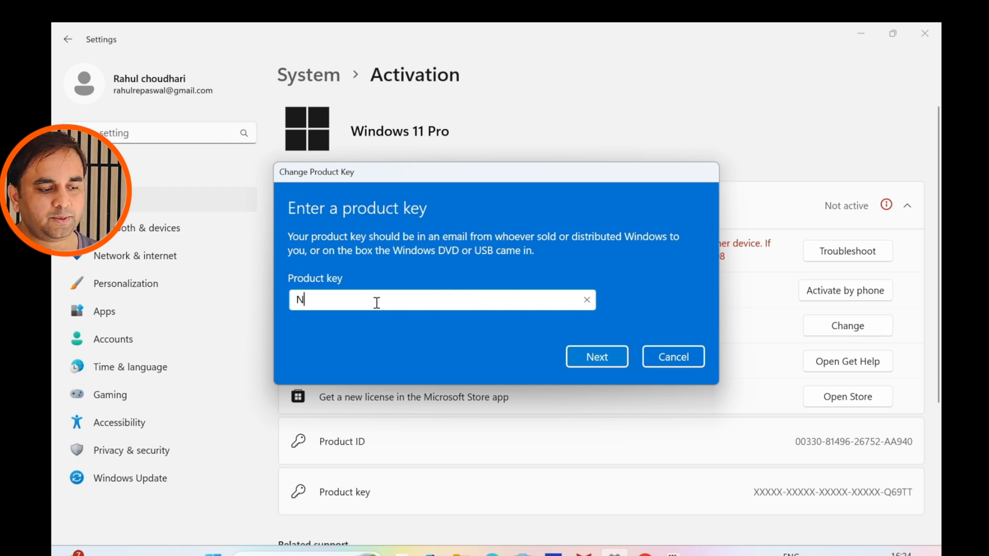
{"action": "left_click", "coordinate": [596, 356]}
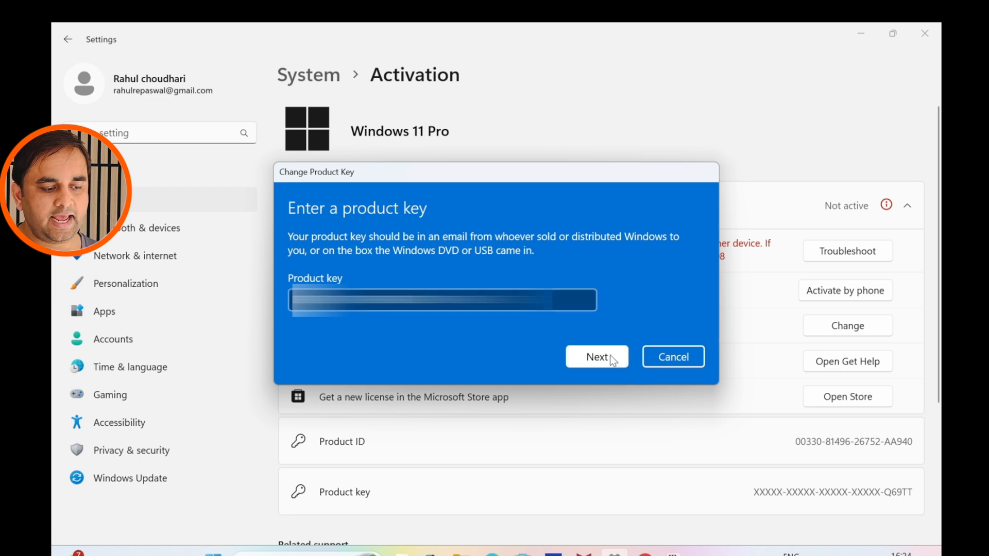
{"action": "left_click", "coordinate": [596, 357]}
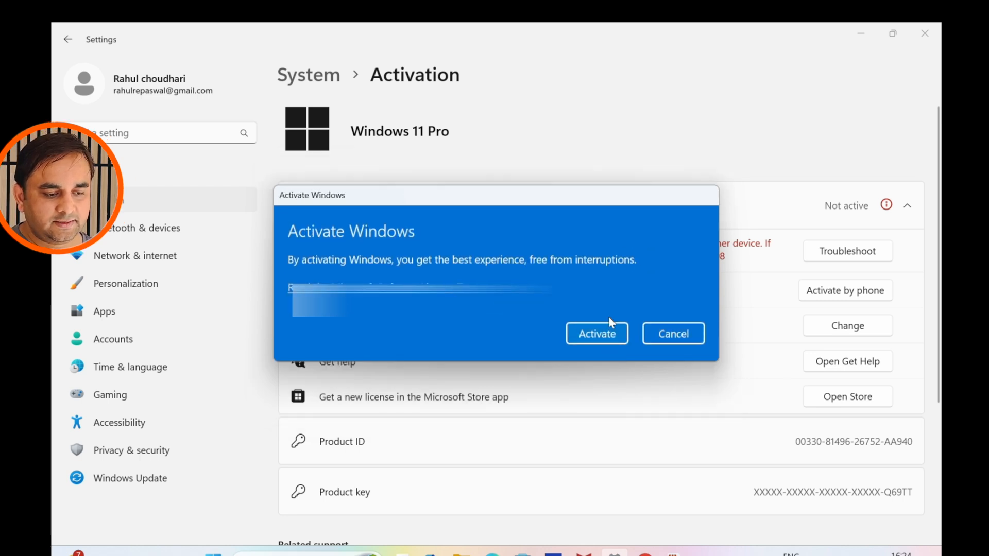
{"action": "left_click", "coordinate": [596, 333]}
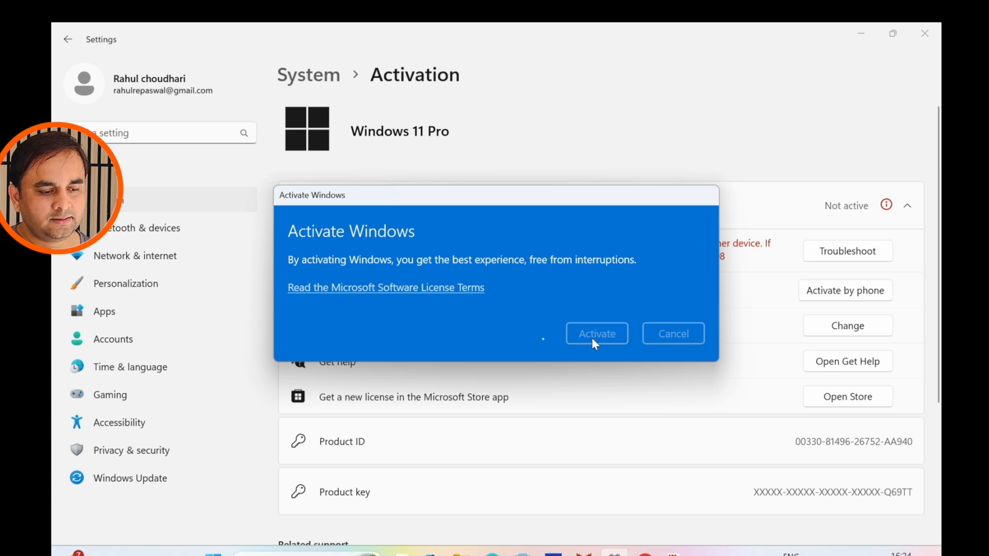
{"action": "left_click", "coordinate": [595, 333]}
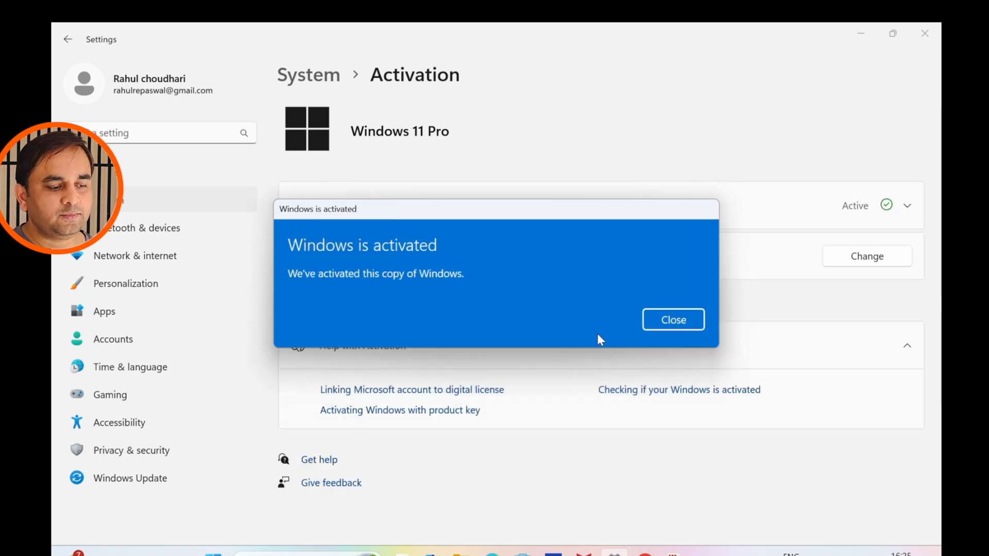
Close the 'Windows is activated' dialog and expand Activation state to show the digital licence.
{"action": "left_click", "coordinate": [672, 320]}
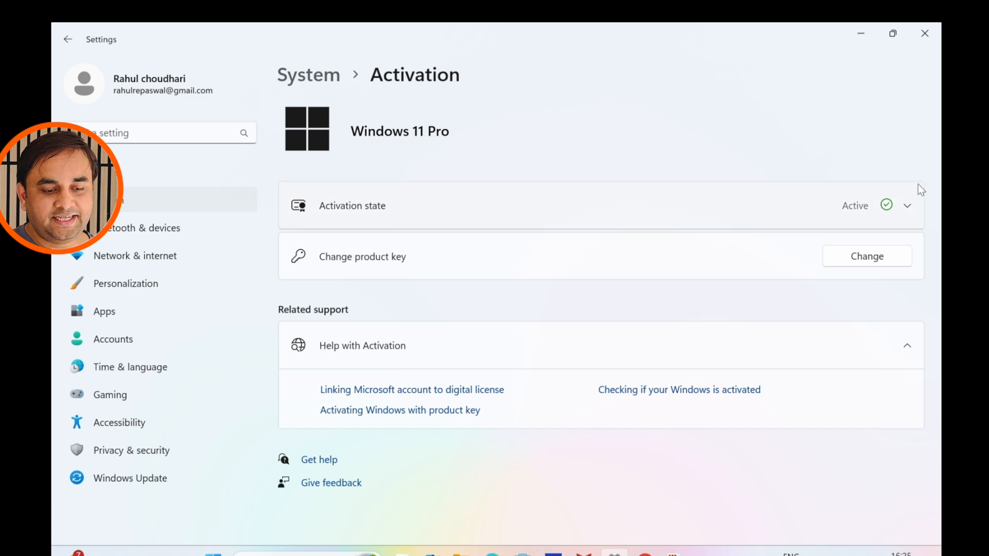
{"action": "left_click", "coordinate": [906, 206]}
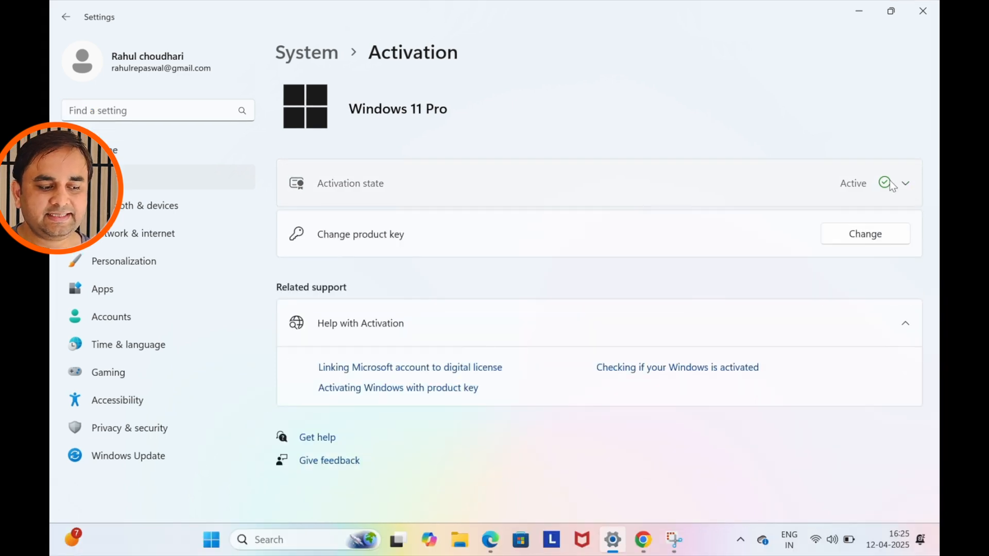
{"action": "left_click", "coordinate": [905, 183]}
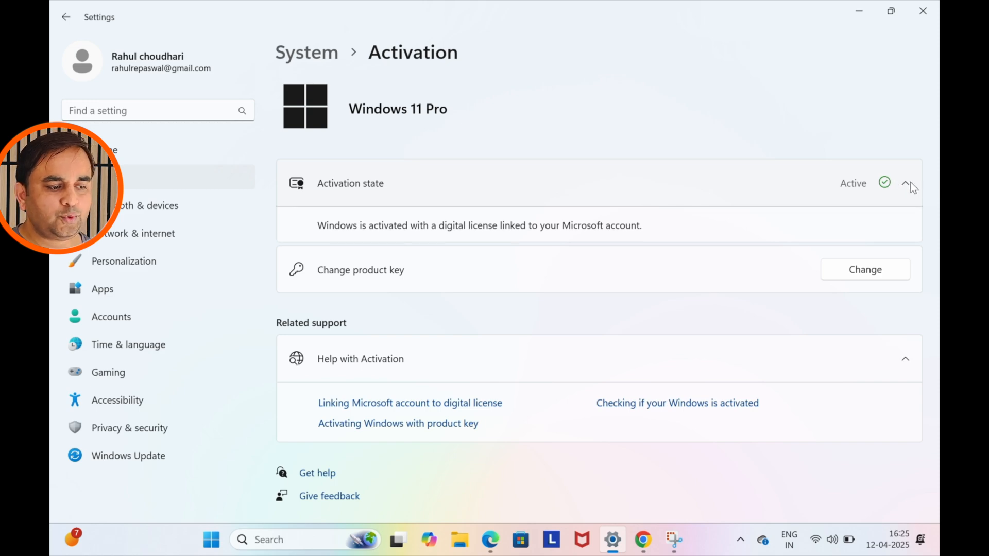